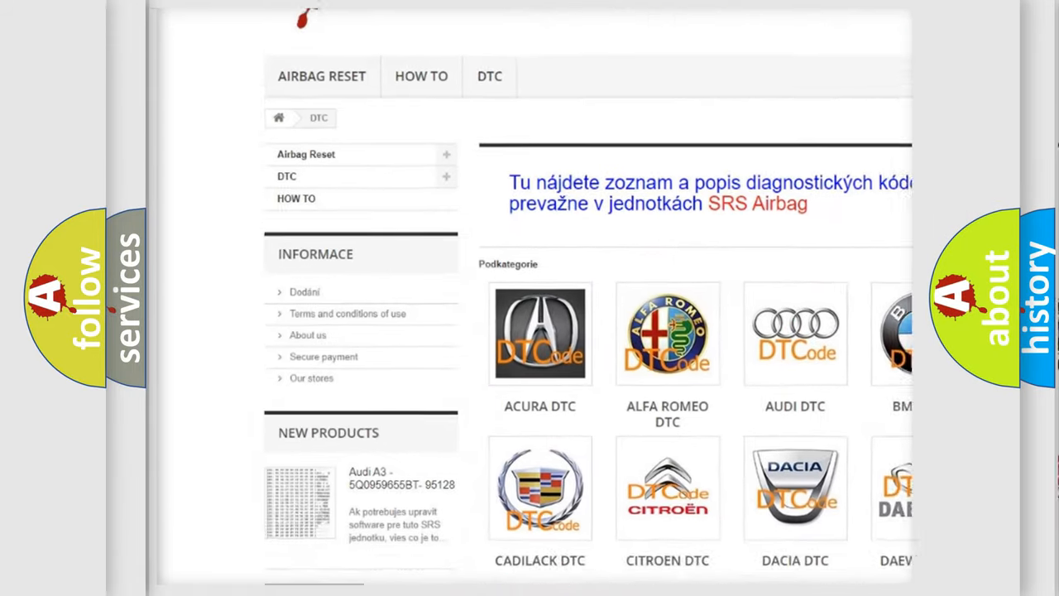
Step: Scroll the DTC category page past the Acura, BMW and Ford car-make grid
scroll("down", 3)
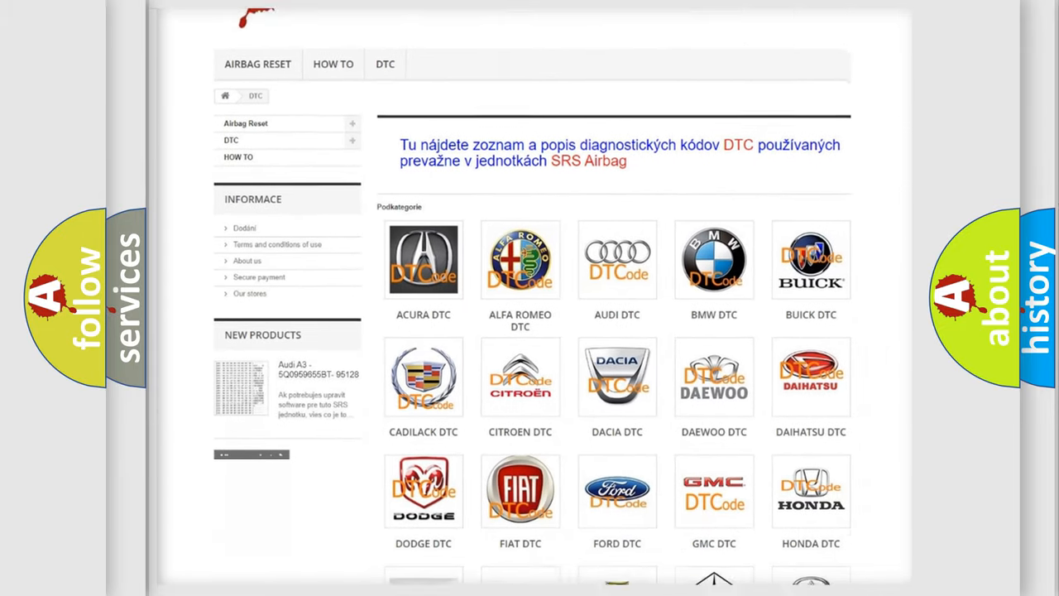
scroll("down", 3)
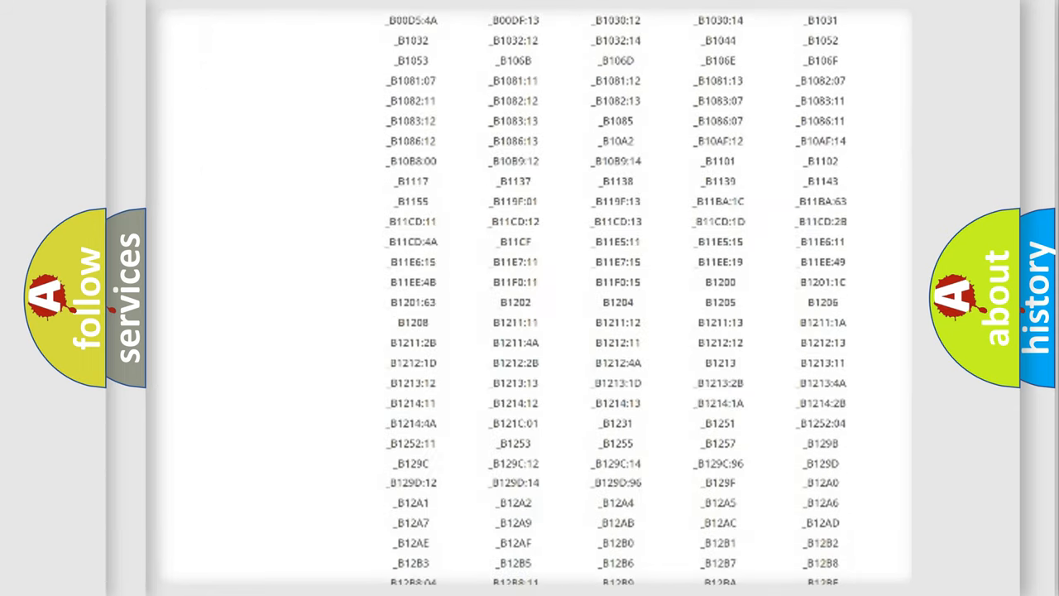
Step: Scroll down the columns of B-series diagnostic trouble codes
scroll("down", 3)
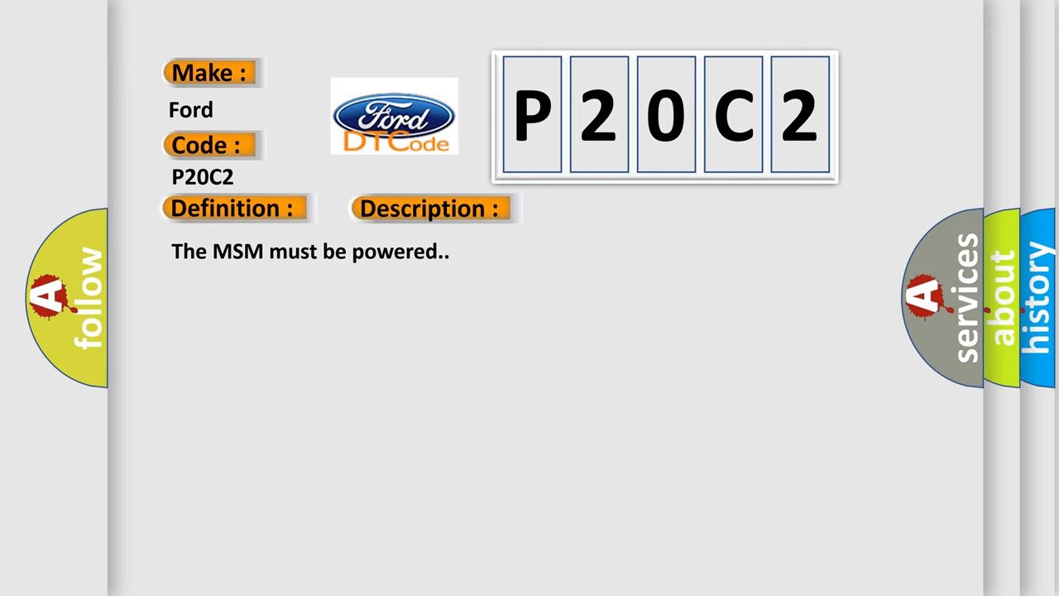
Step: Reveal the P20C2 cause: seat heater element resistance below 2 Ω
left_click(609, 208)
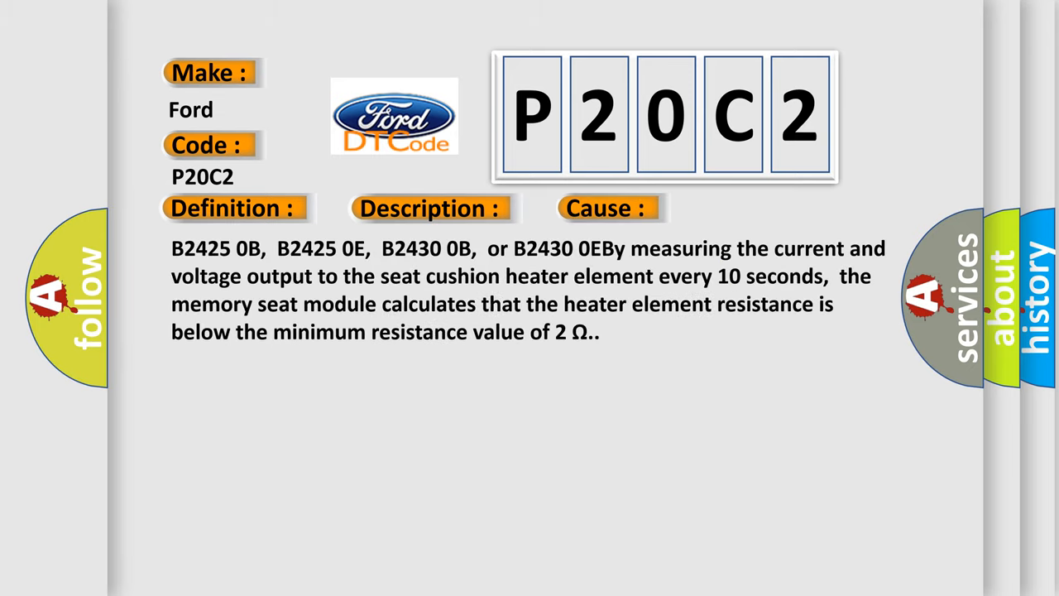